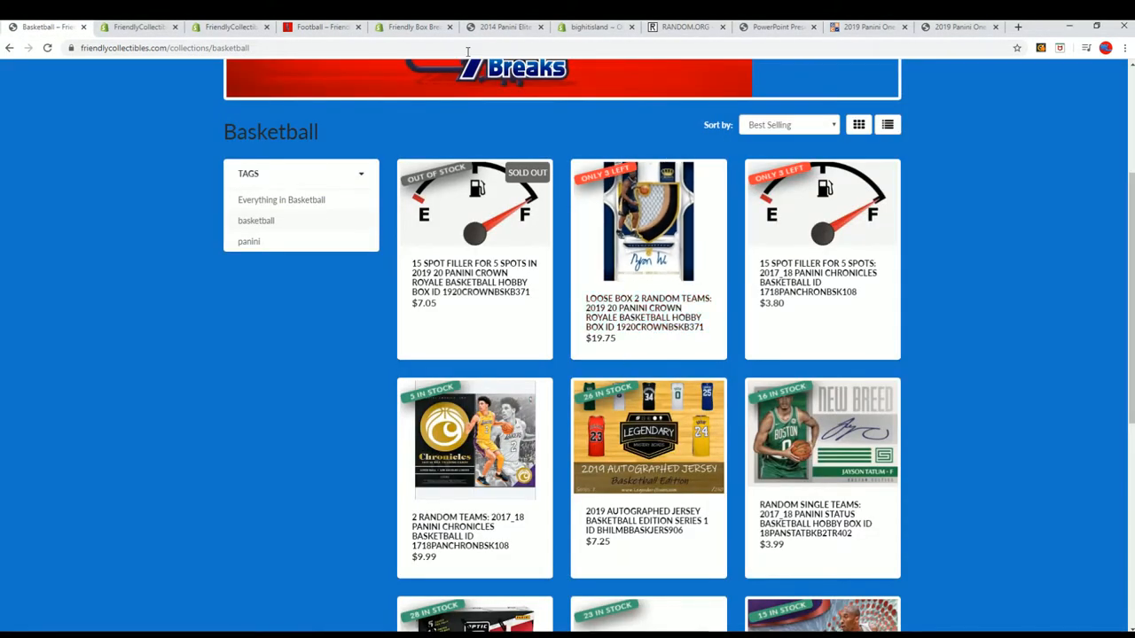
# Bring the fifteen Notepad names over to the RANDOM.ORG List Randomizer tab for shuffling
pyautogui.click(165, 48)
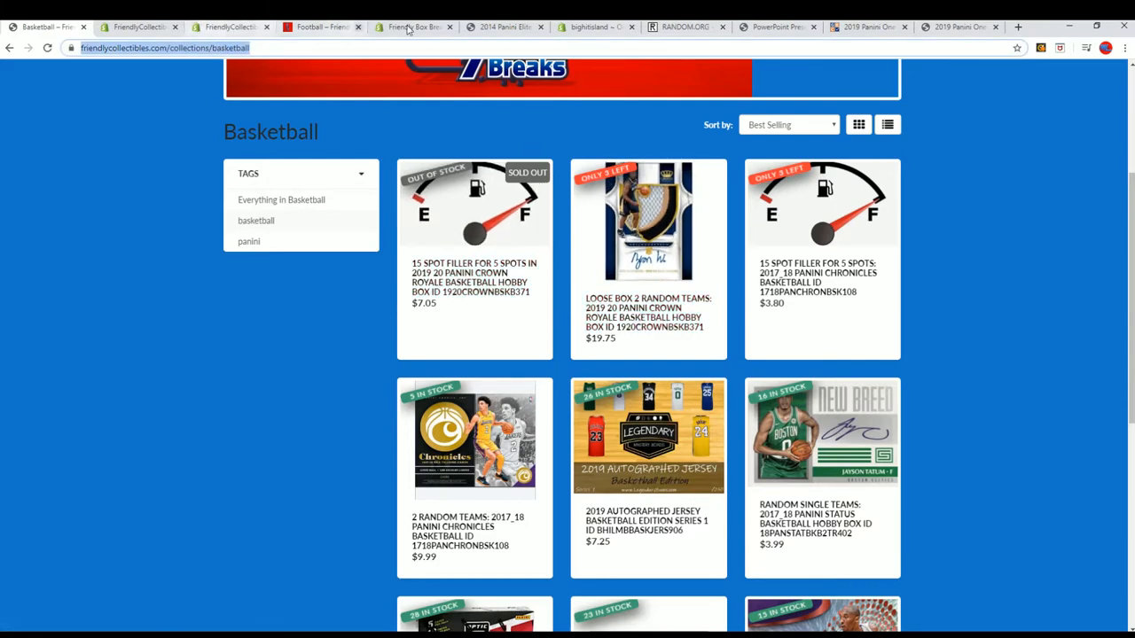
pyautogui.click(683, 27)
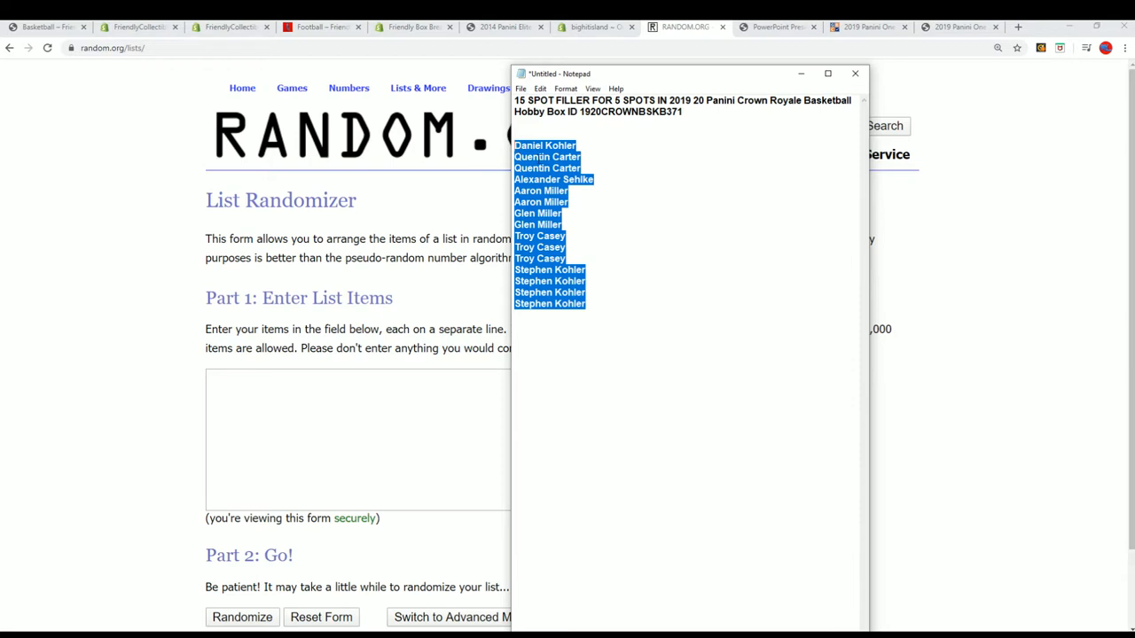
pyautogui.moveTo(725, 117)
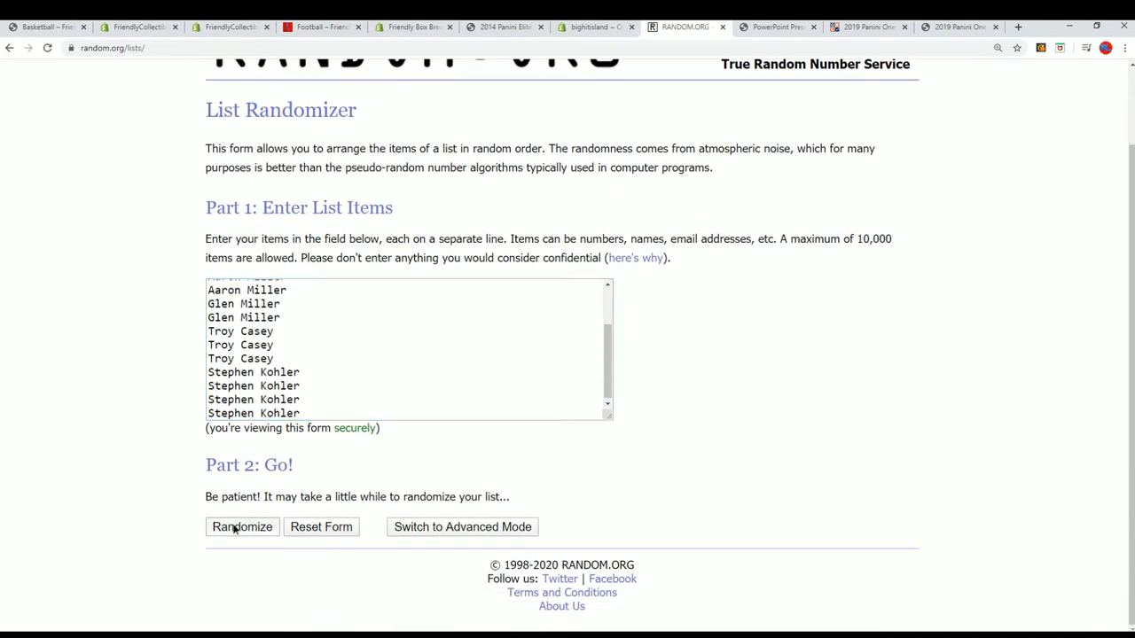
# Randomize the 15 names repeatedly until the page reports seven shuffles
pyautogui.click(241, 526)
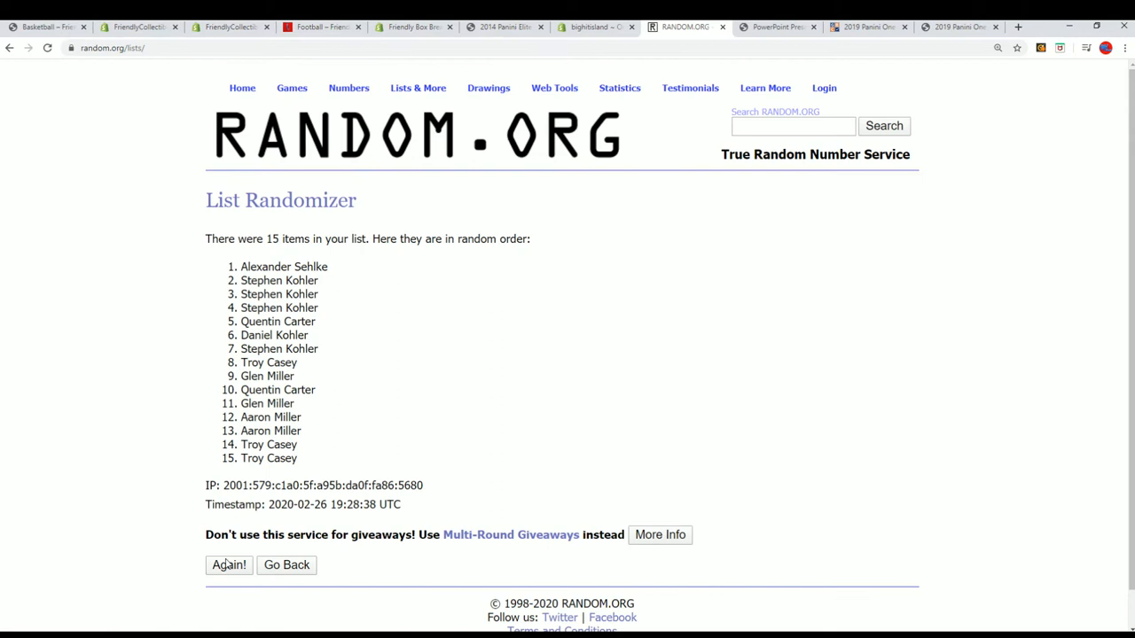
pyautogui.click(229, 563)
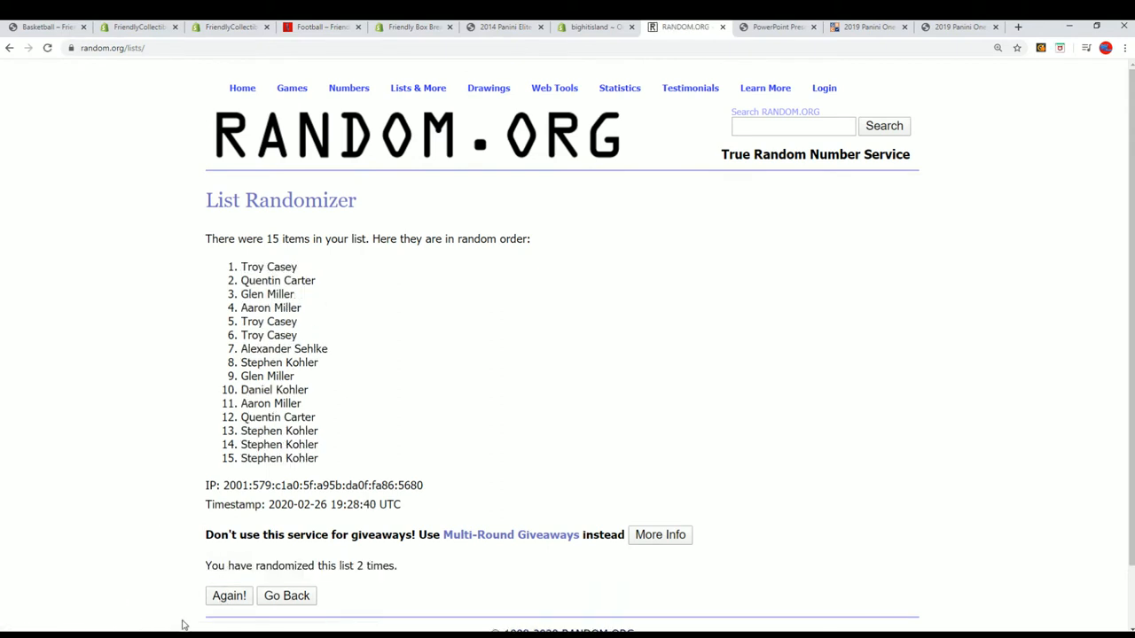
pyautogui.click(229, 595)
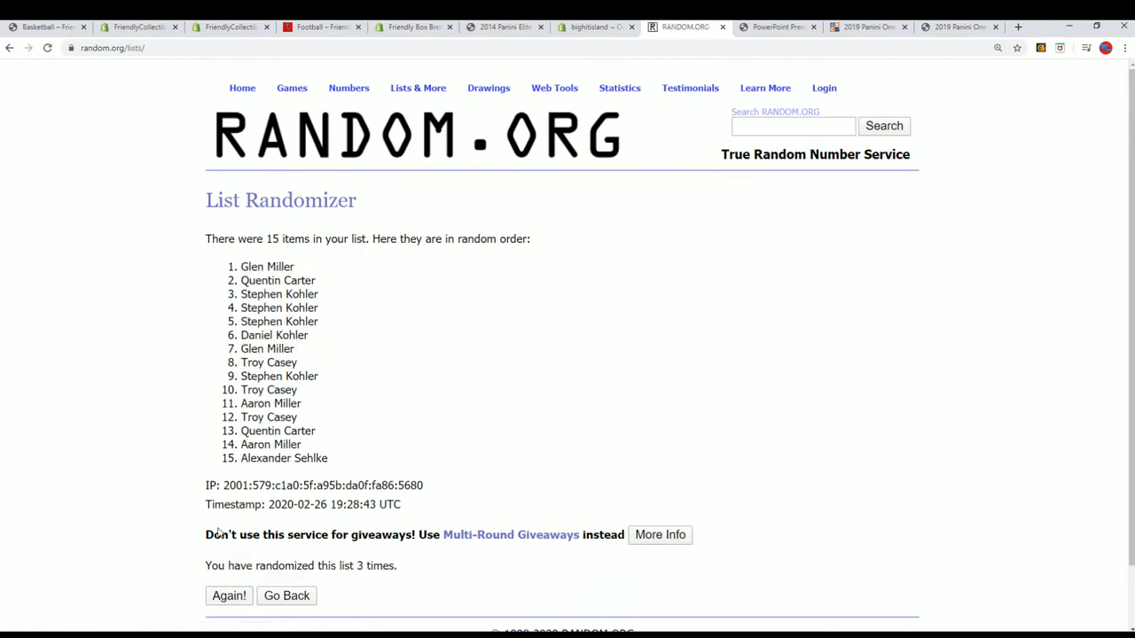
pyautogui.click(229, 595)
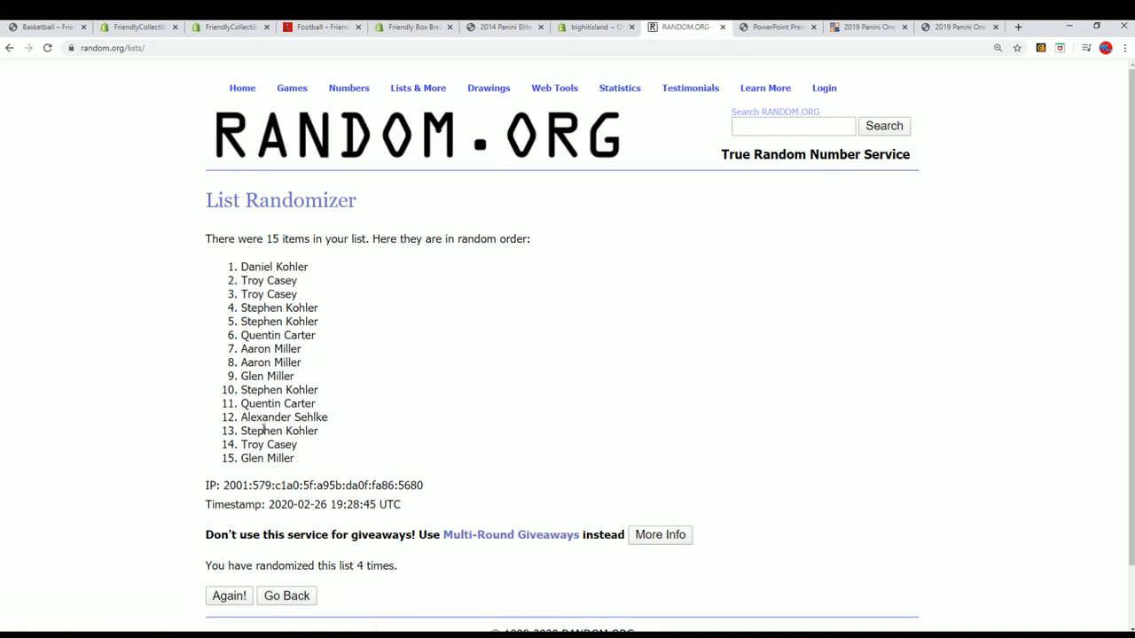
pyautogui.click(227, 596)
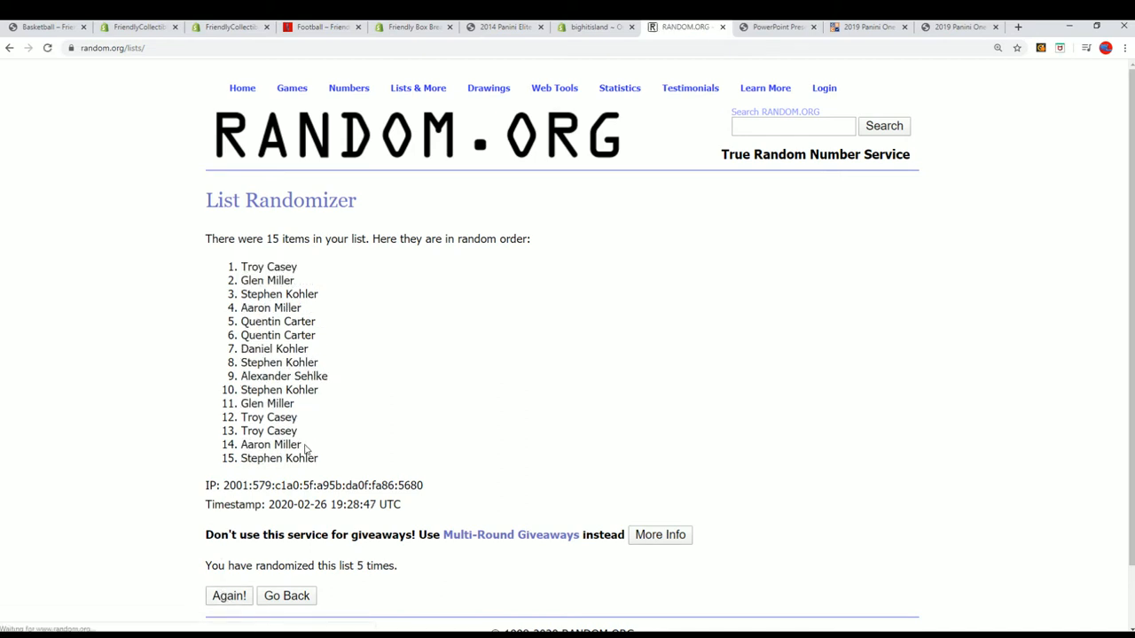
pyautogui.click(226, 595)
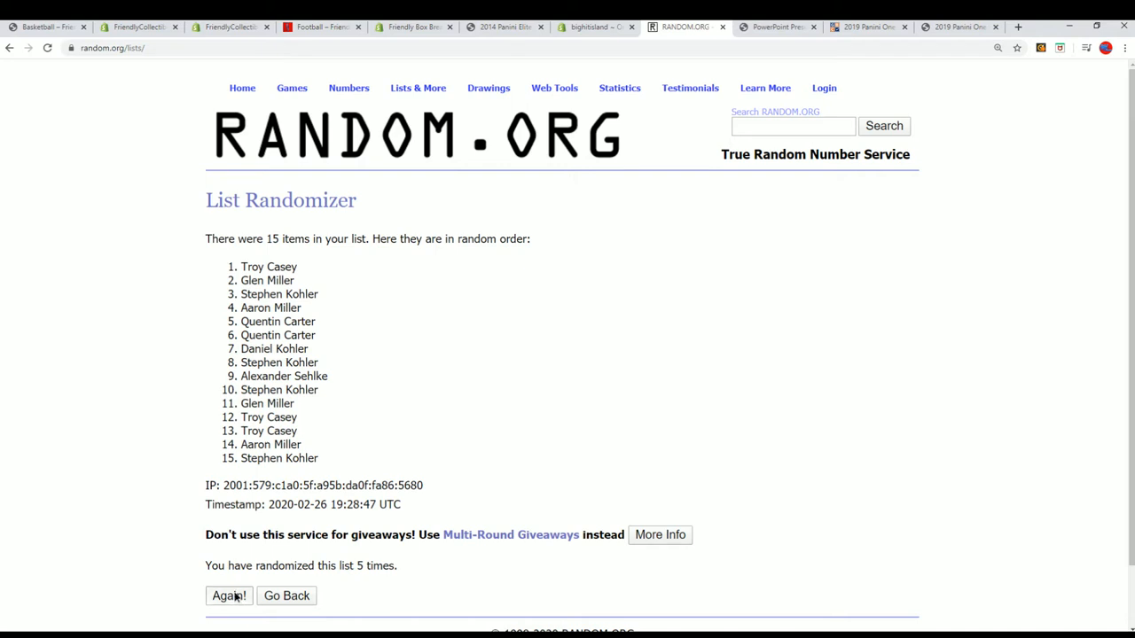
pyautogui.click(229, 596)
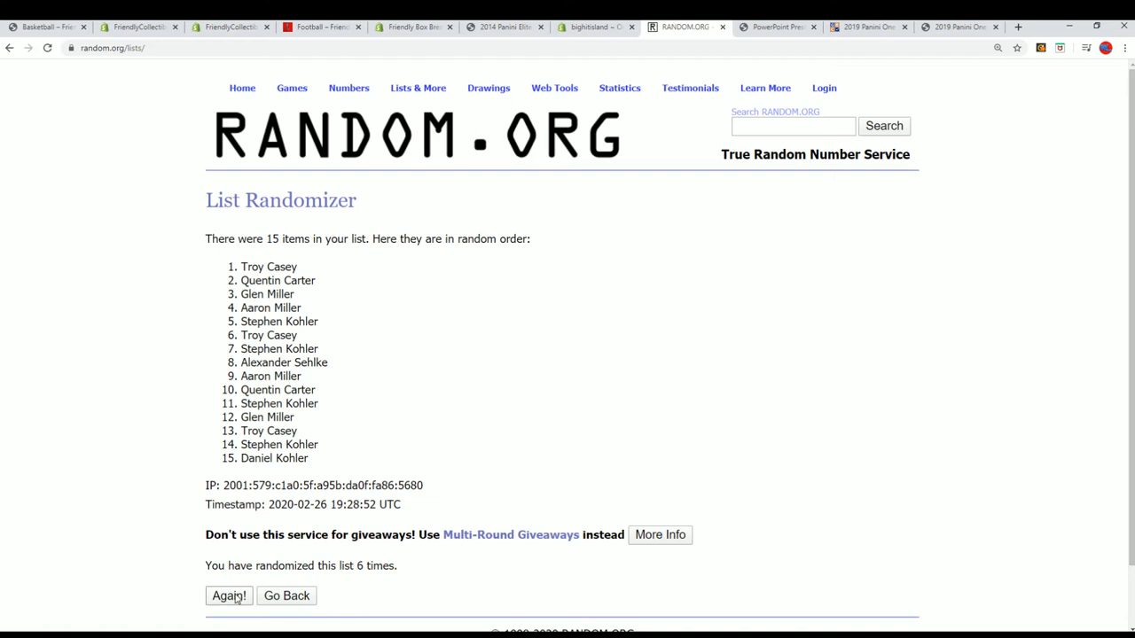
pyautogui.click(229, 596)
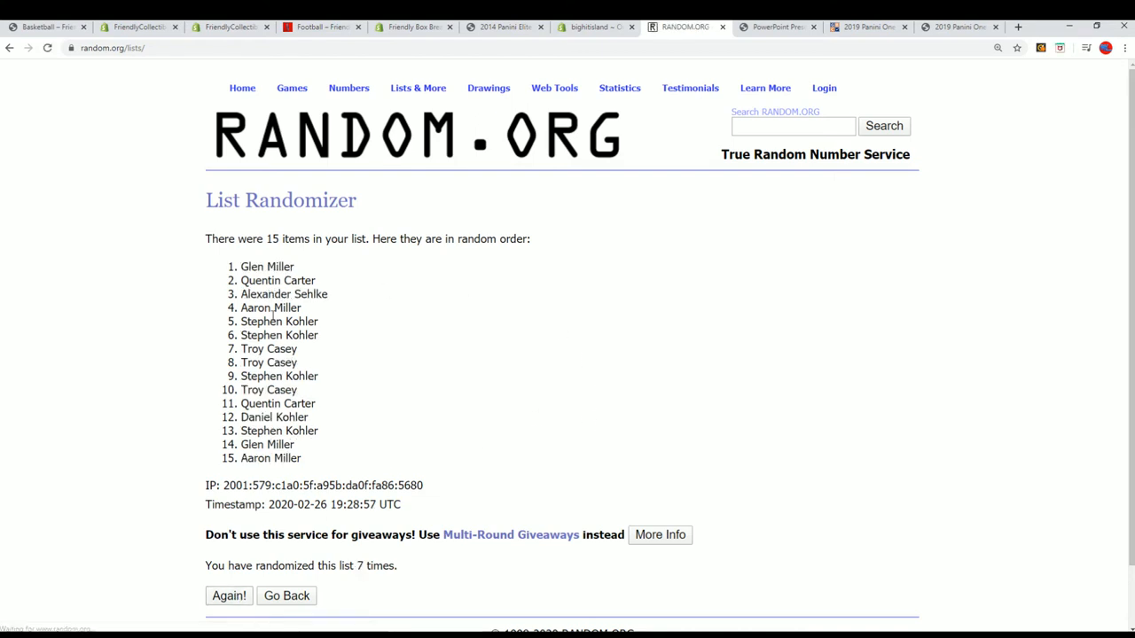
# Select the top five names of the seventh shuffle as the winners
pyautogui.moveTo(246, 266); pyautogui.dragTo(322, 321)
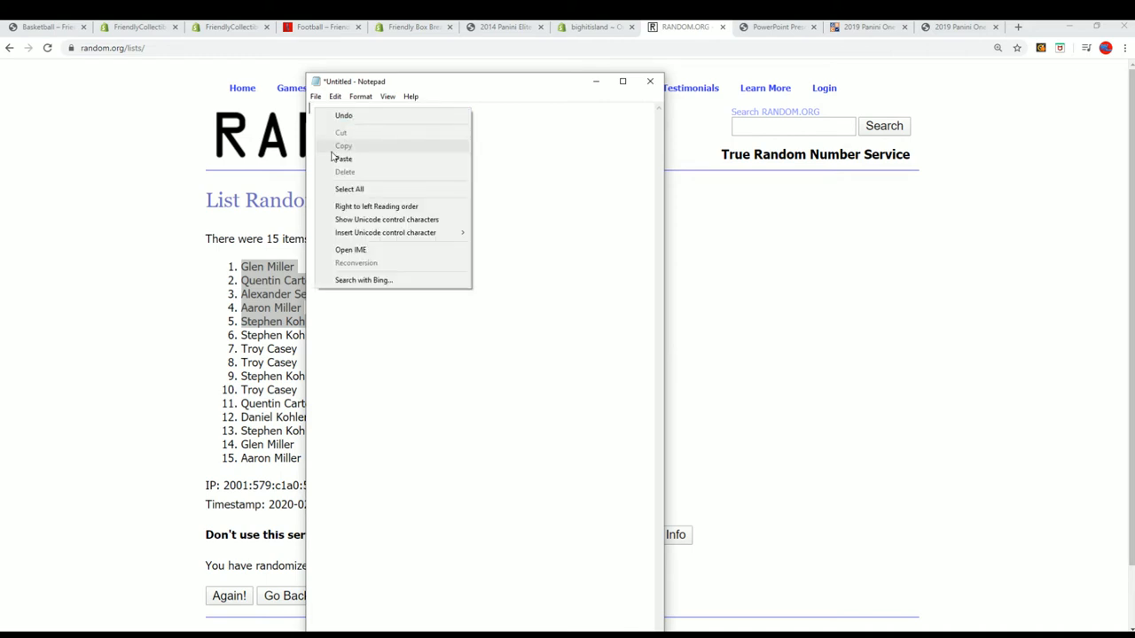
pyautogui.click(344, 159)
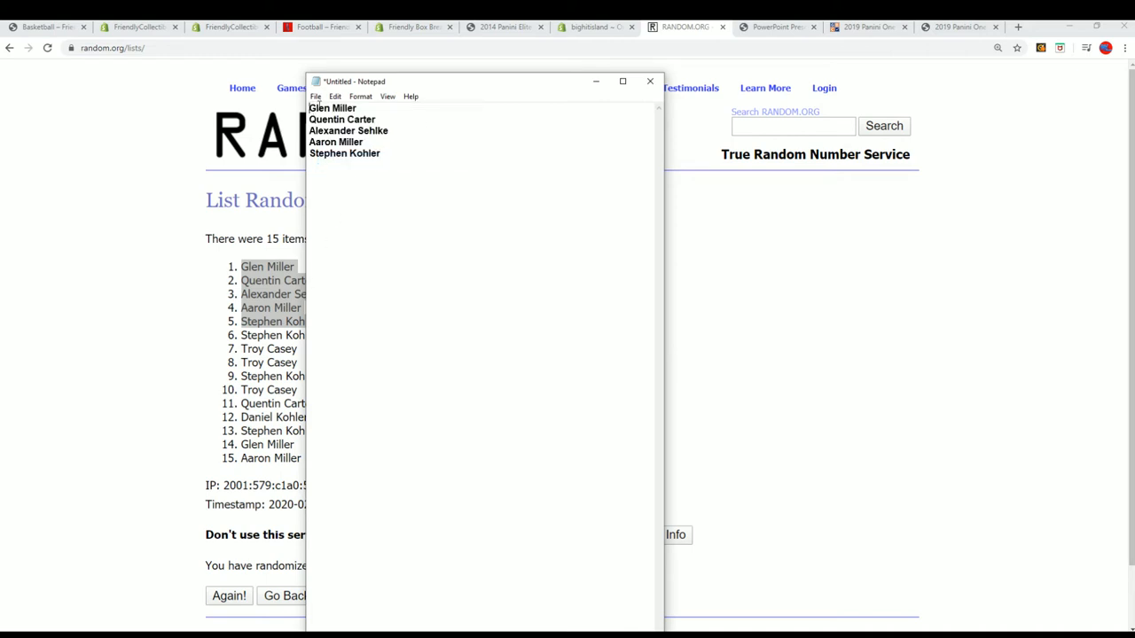